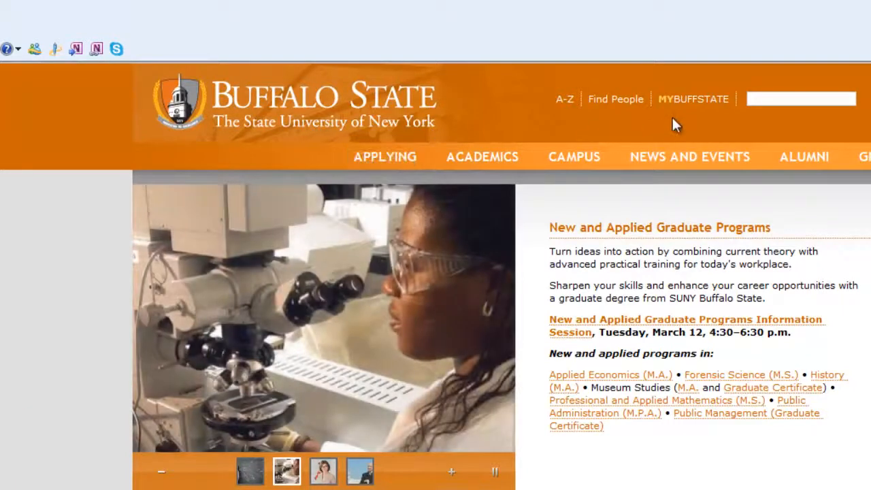
Reach the MyBuffState portal from the MYBUFFSTATE header link on the homepage.
click(693, 98)
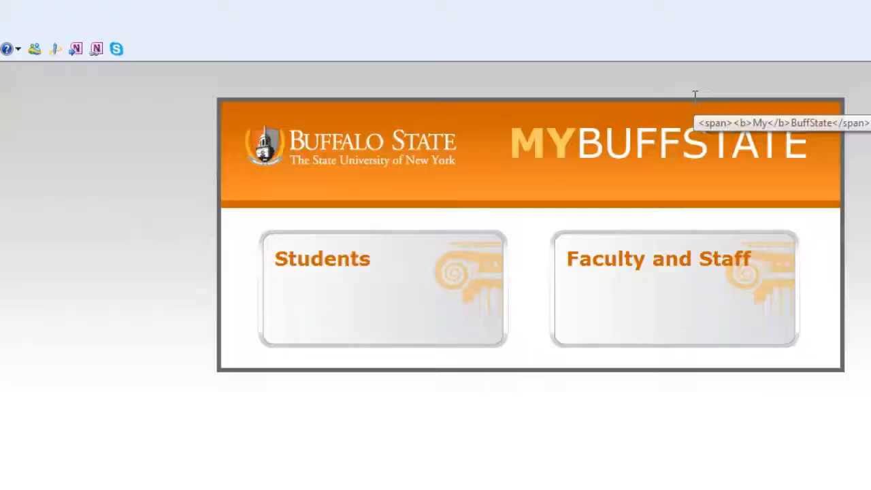
mouse_move(338, 275)
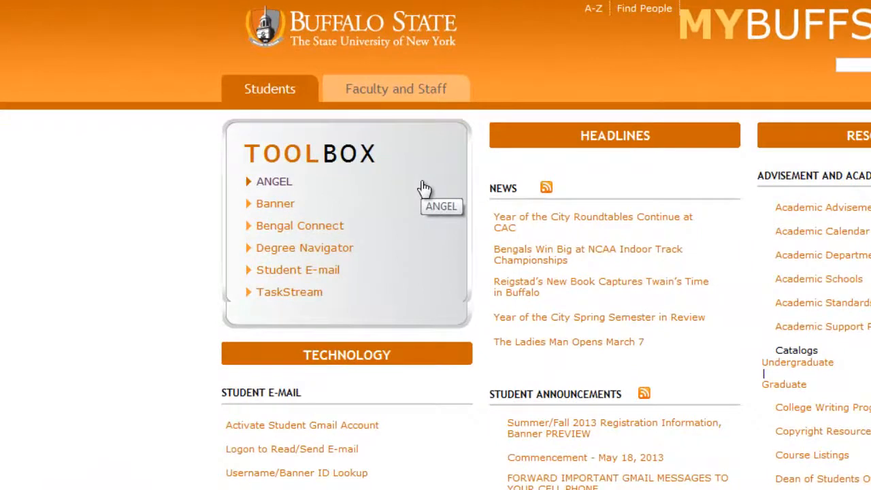
mouse_move(288, 204)
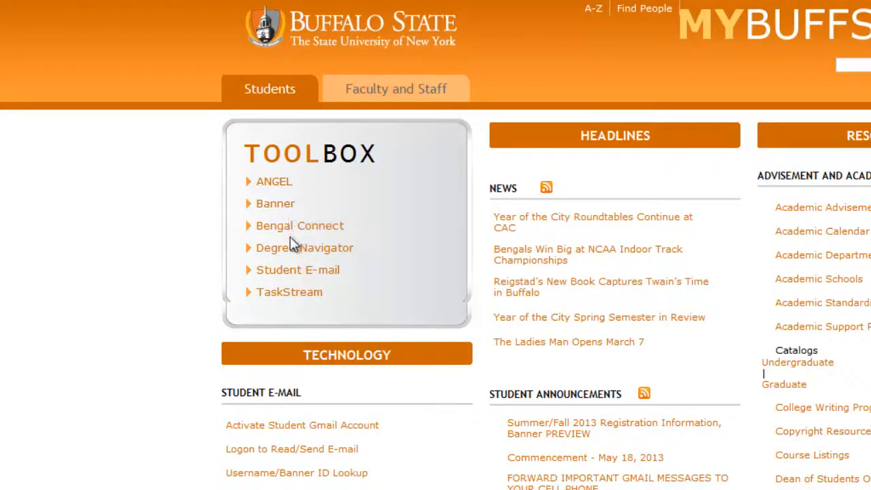
mouse_move(296, 270)
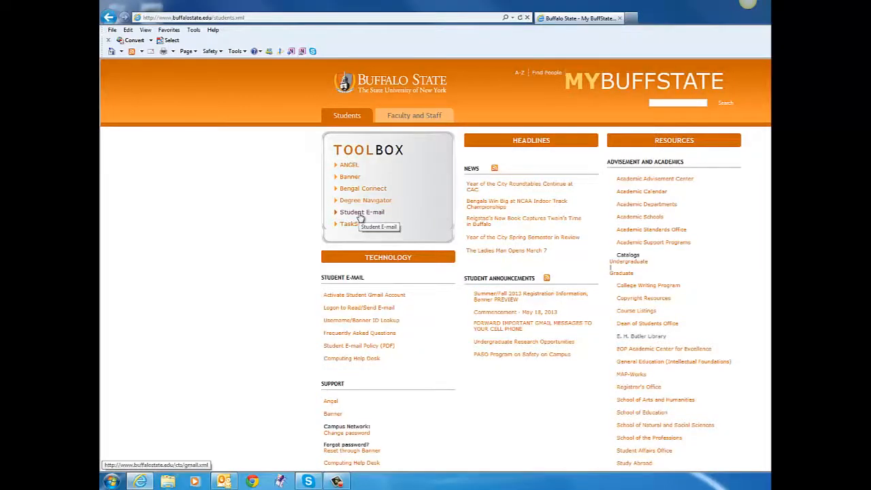
Bring up the form that e-mails a forgotten Banner ID and username to a personal address.
scroll(down, 3)
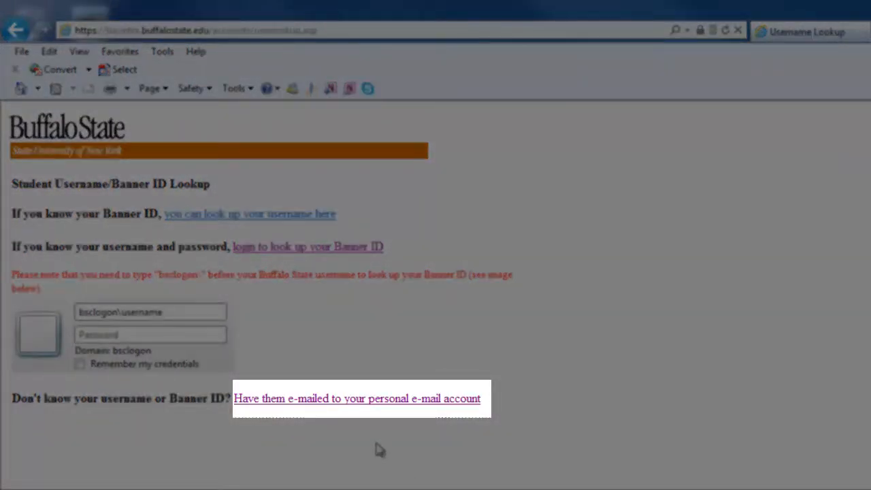
click(356, 398)
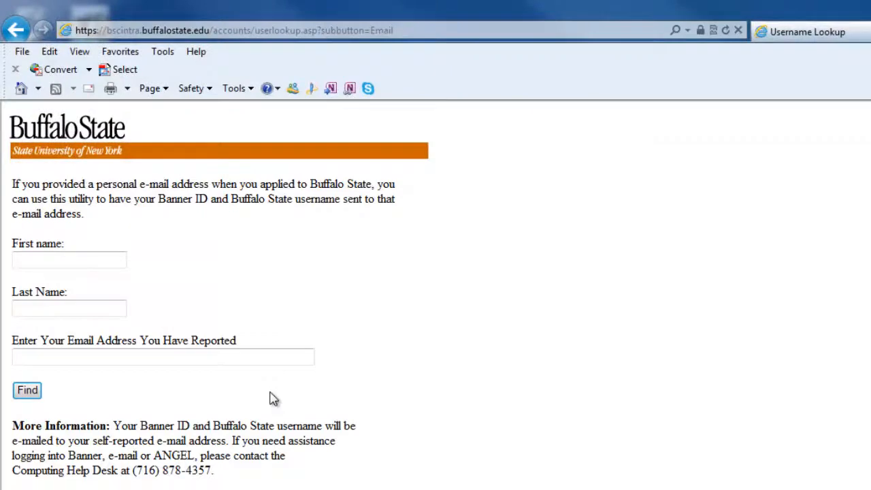